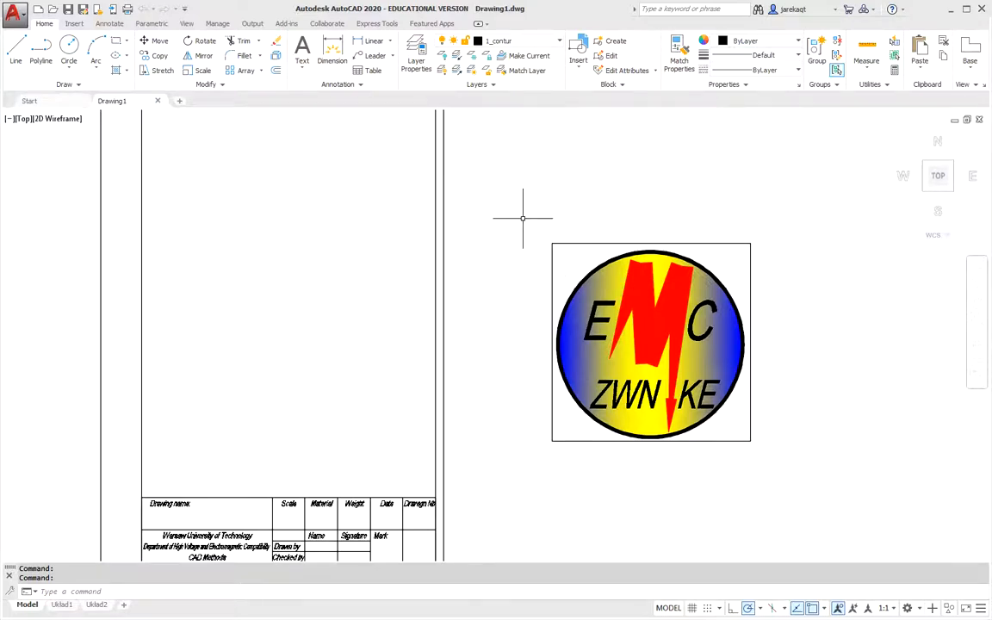
{"action": "mouse_move", "coordinate": [521, 253]}
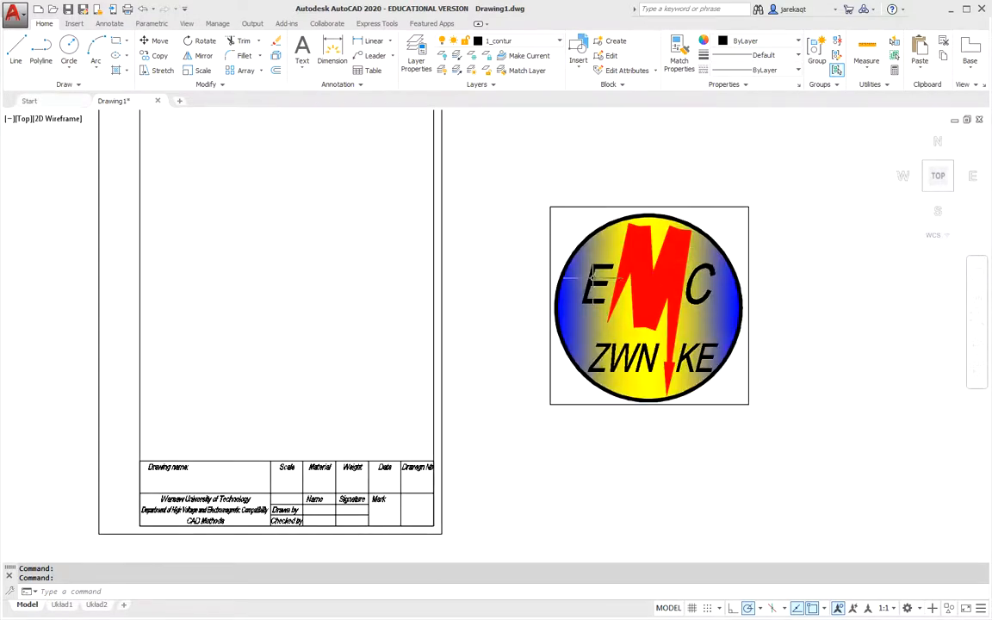
{"action": "mouse_move", "coordinate": [577, 274]}
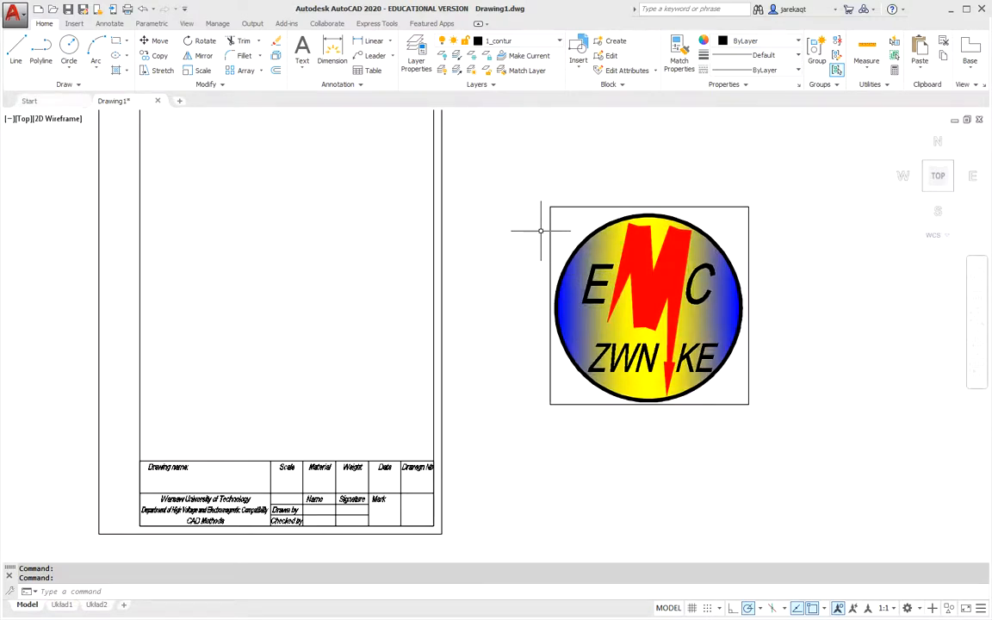
{"action": "mouse_move", "coordinate": [541, 189]}
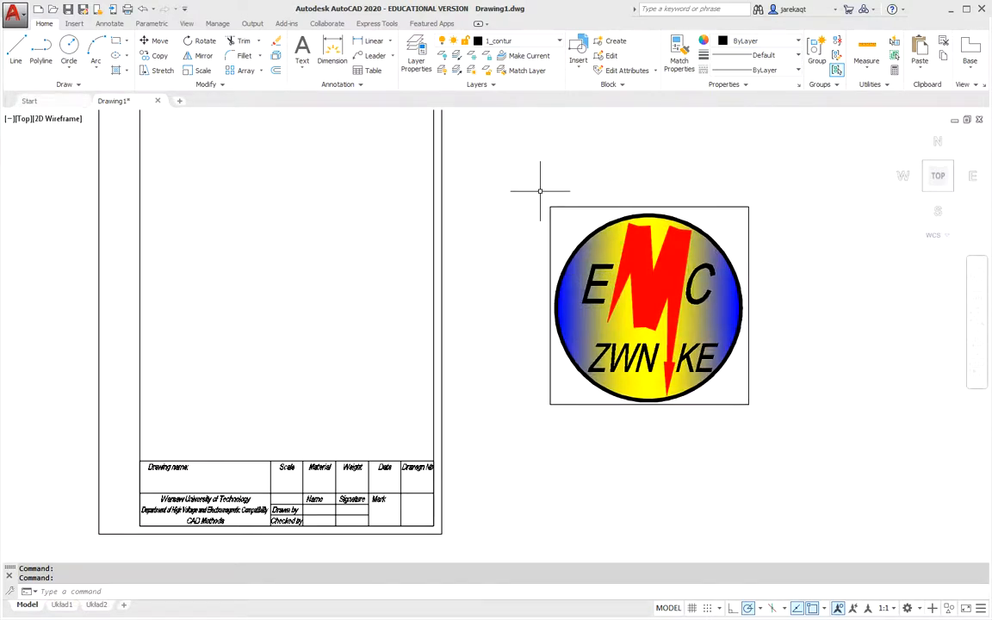
{"action": "mouse_move", "coordinate": [541, 200]}
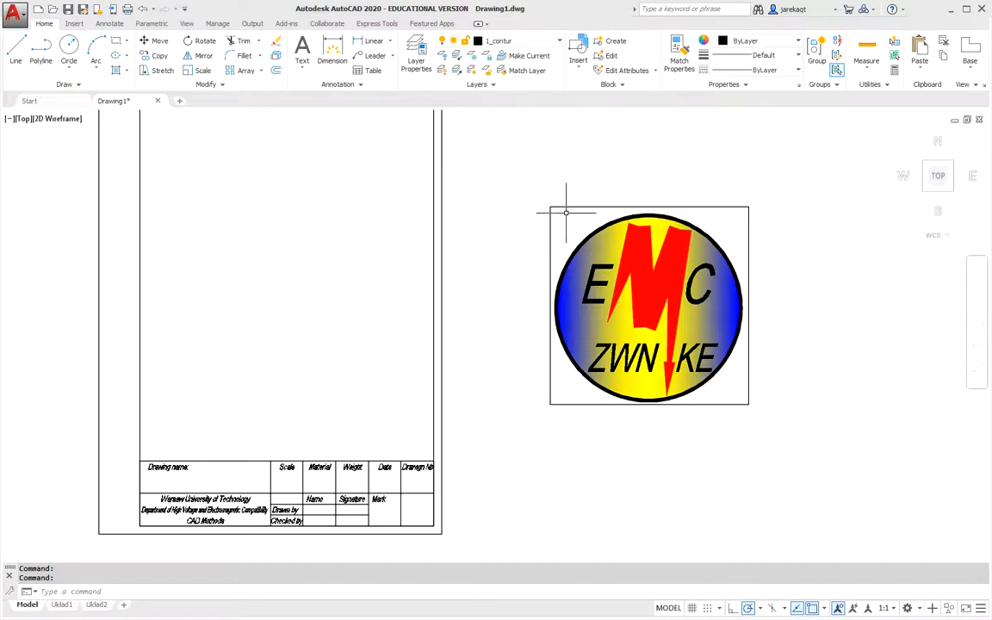
{"action": "mouse_move", "coordinate": [549, 207]}
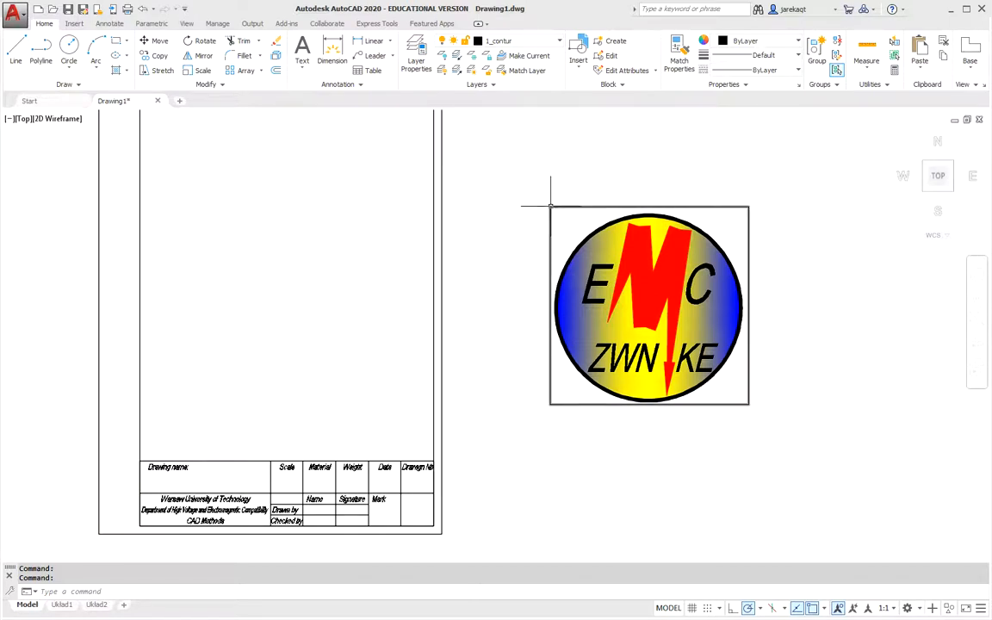
{"action": "mouse_move", "coordinate": [718, 210]}
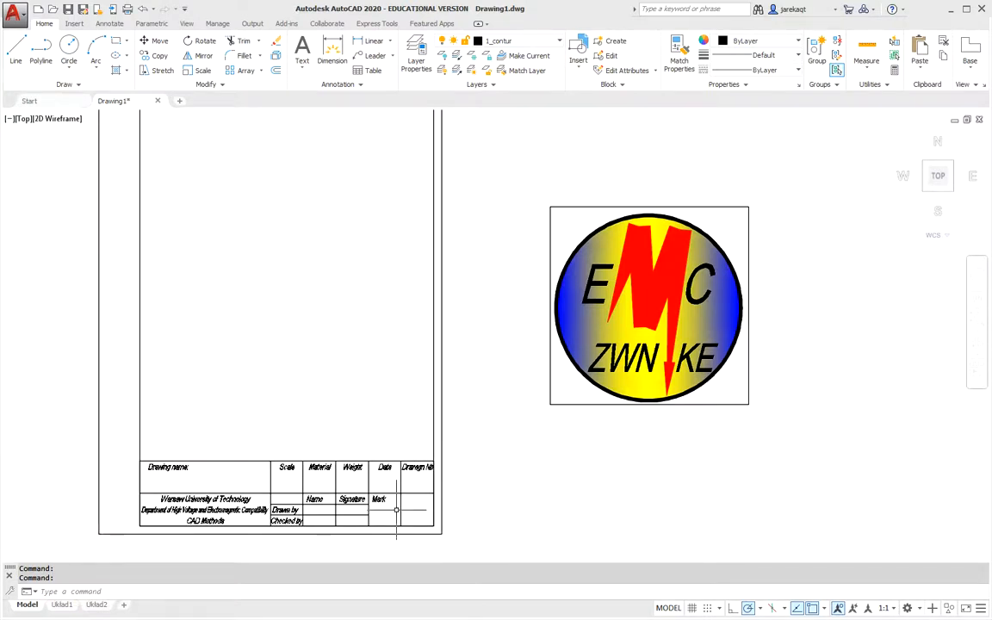
{"action": "mouse_move", "coordinate": [506, 410]}
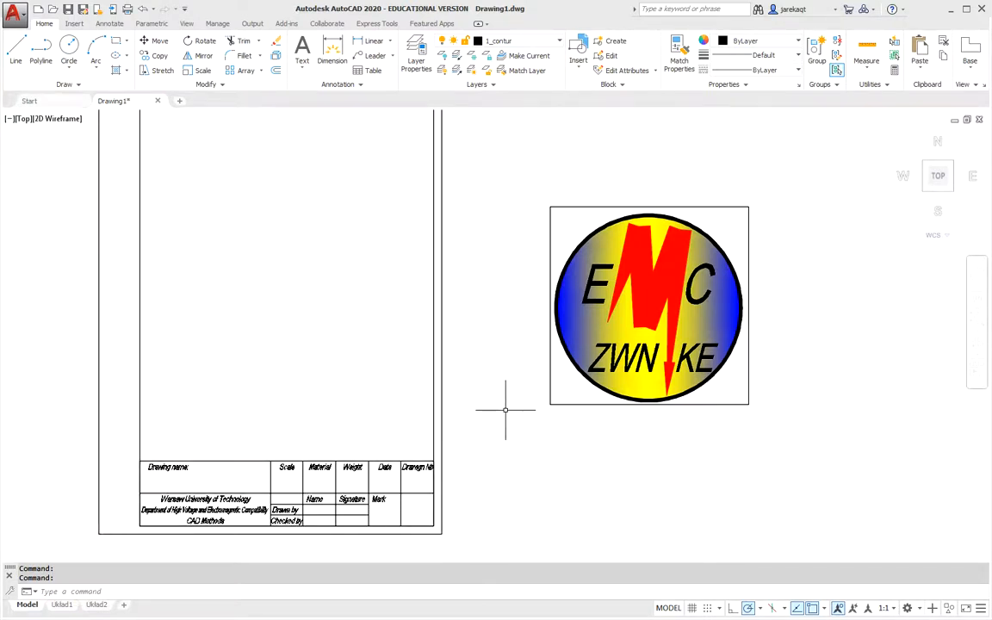
{"action": "mouse_move", "coordinate": [353, 189]}
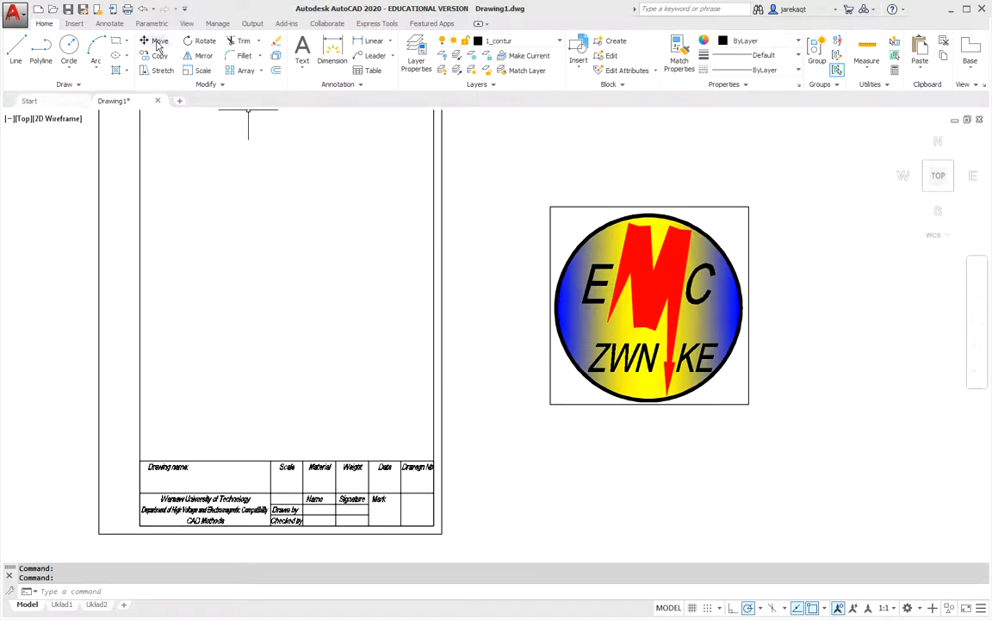
- Move the EMC logo so its upper-left corner meets the title block's lower-right corner, then begin scaling it
{"action": "left_click", "coordinate": [158, 42]}
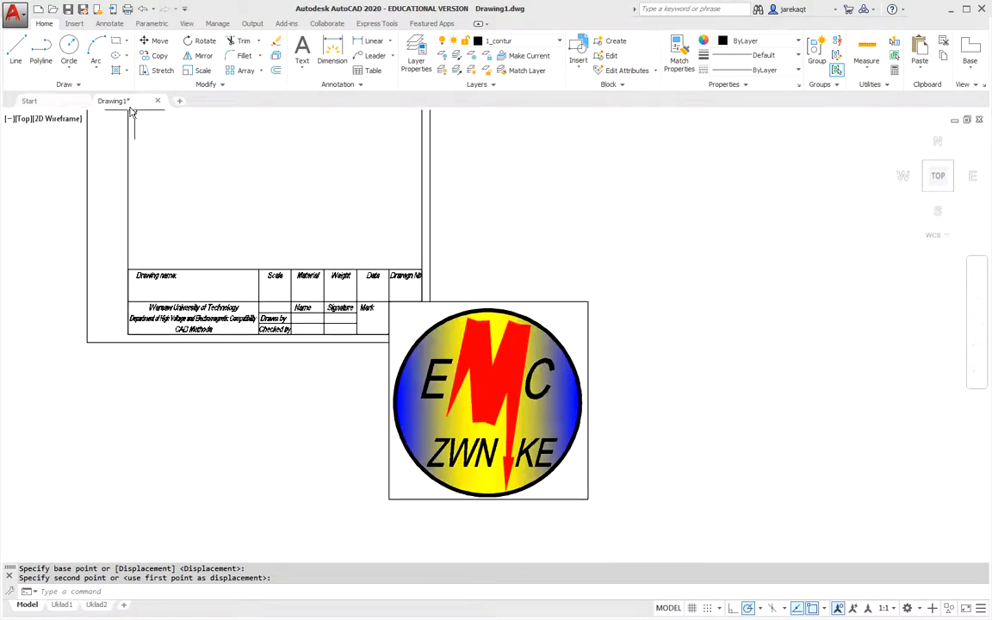
{"action": "left_click", "coordinate": [186, 72]}
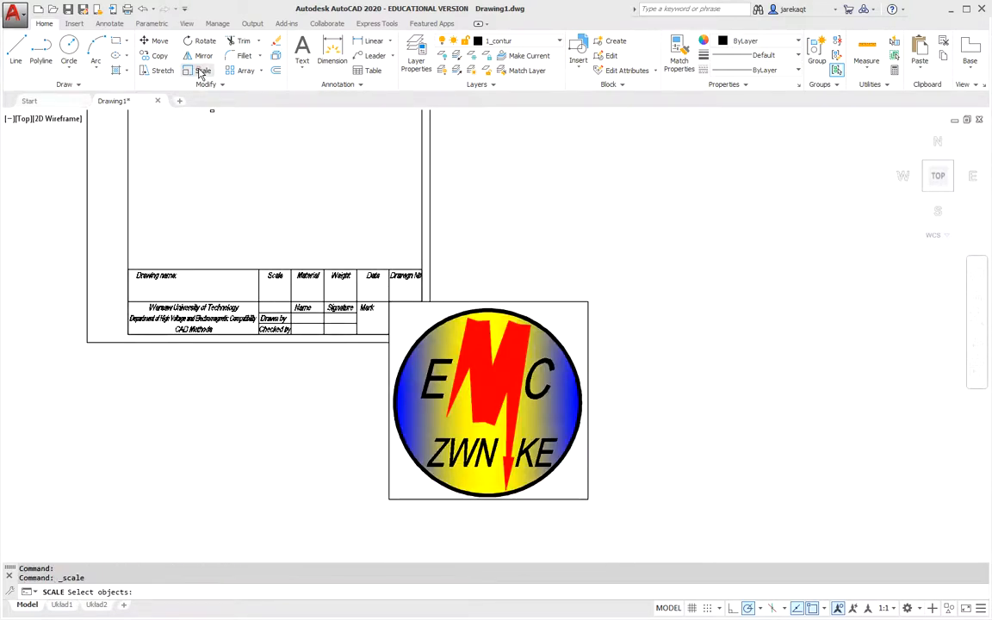
{"action": "mouse_move", "coordinate": [493, 303]}
{"action": "type", "text": "R"}
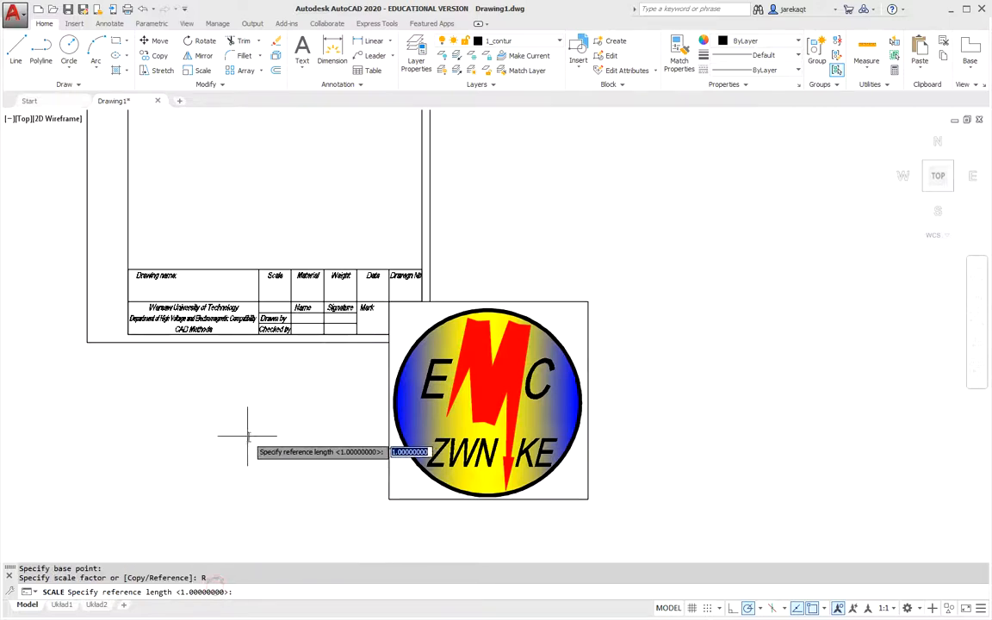
{"action": "mouse_move", "coordinate": [389, 303]}
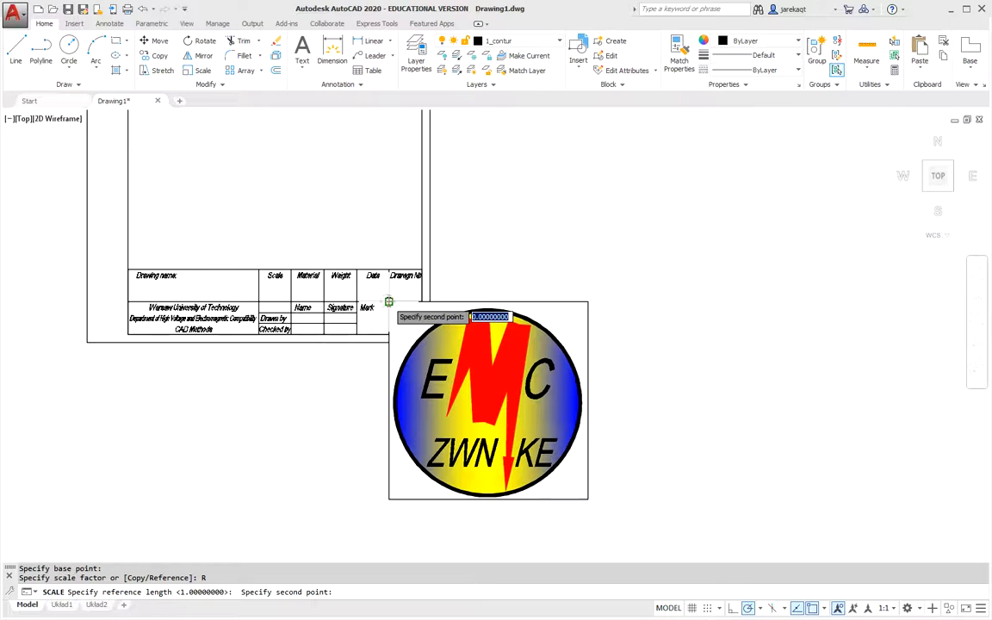
{"action": "mouse_move", "coordinate": [586, 303]}
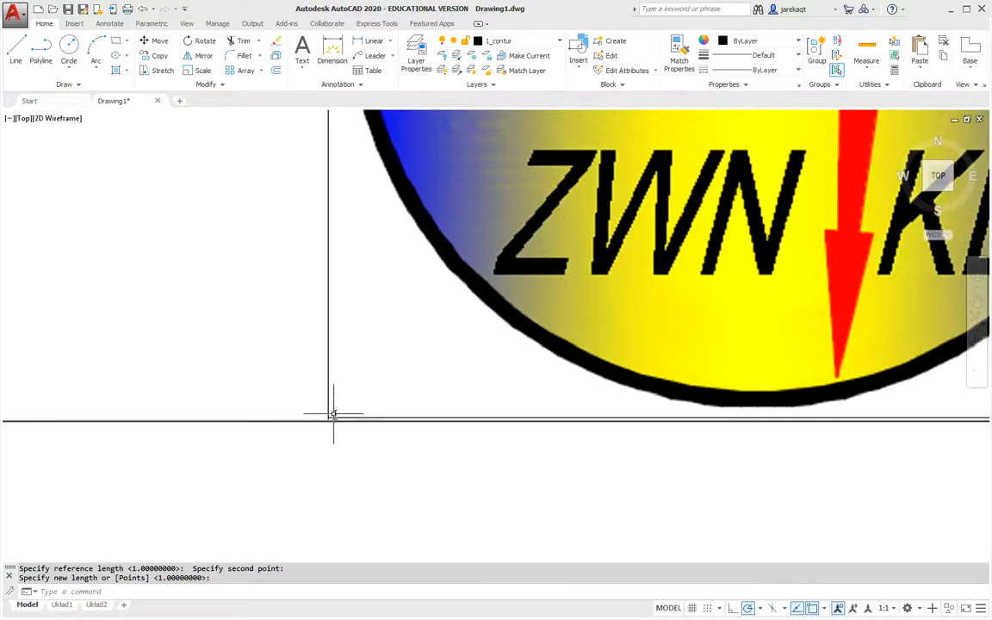
{"action": "mouse_move", "coordinate": [349, 375]}
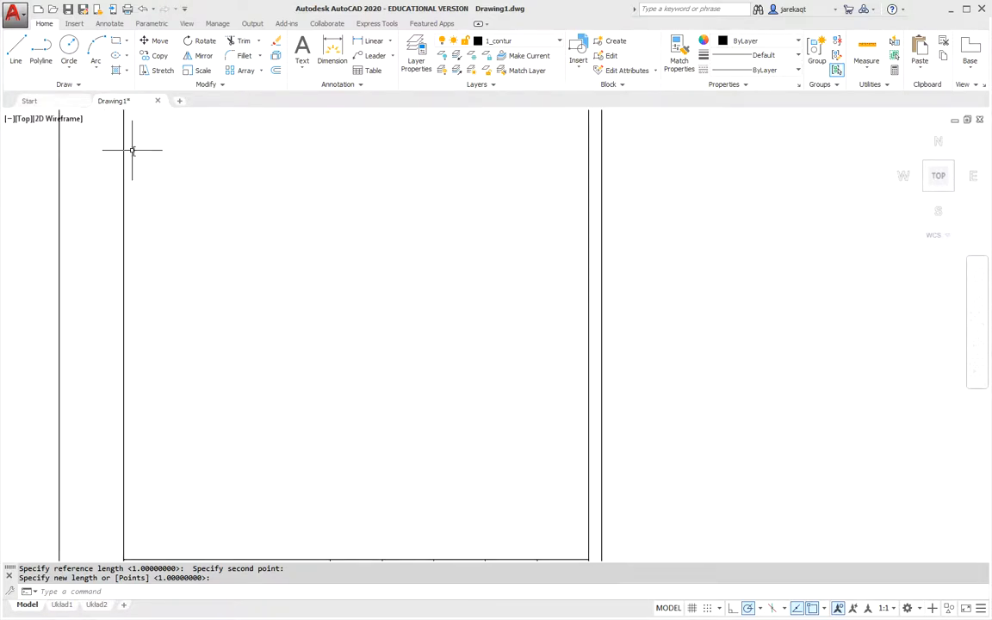
{"action": "mouse_move", "coordinate": [198, 155]}
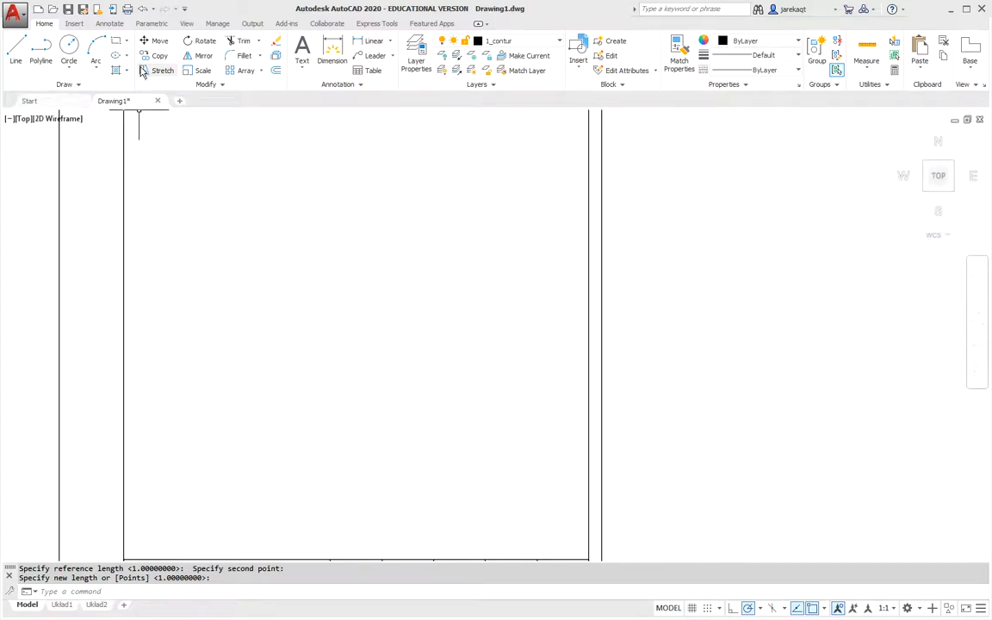
{"action": "mouse_move", "coordinate": [224, 197]}
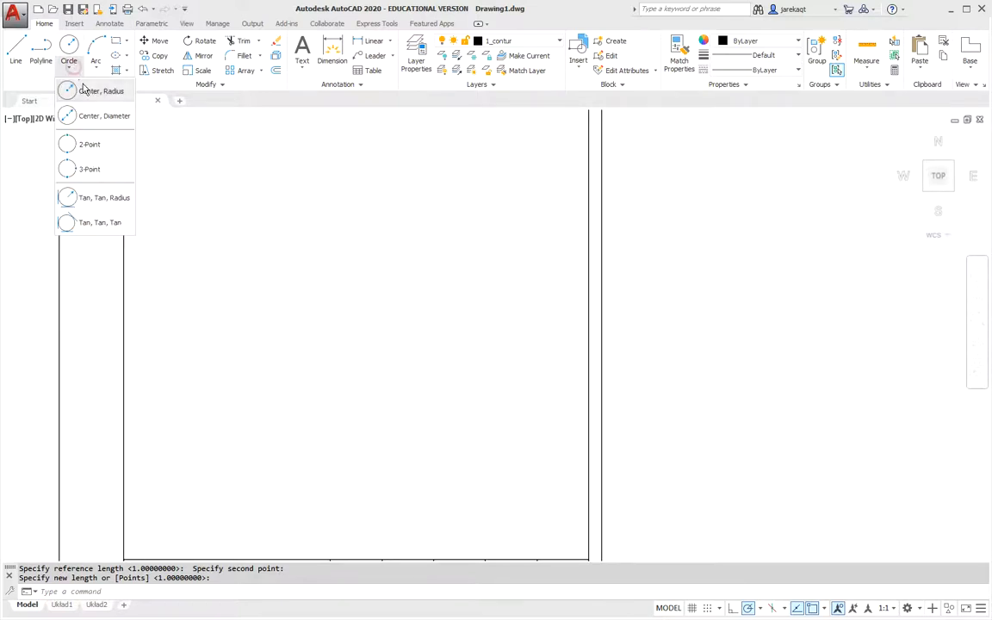
- Draw a center-radius circle inside the empty drawing frame
{"action": "left_click", "coordinate": [96, 89]}
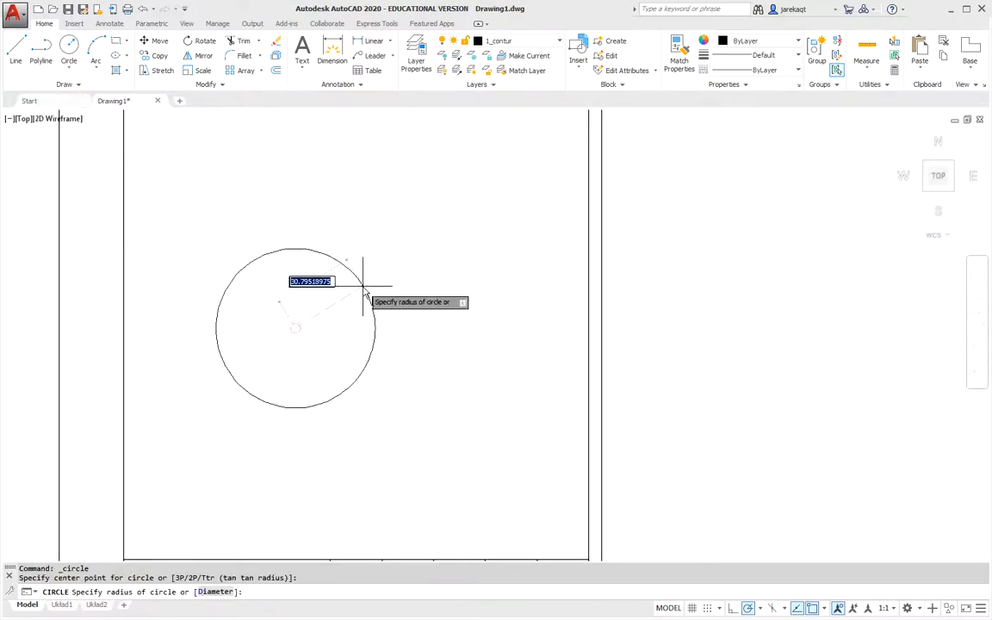
{"action": "left_click", "coordinate": [105, 25]}
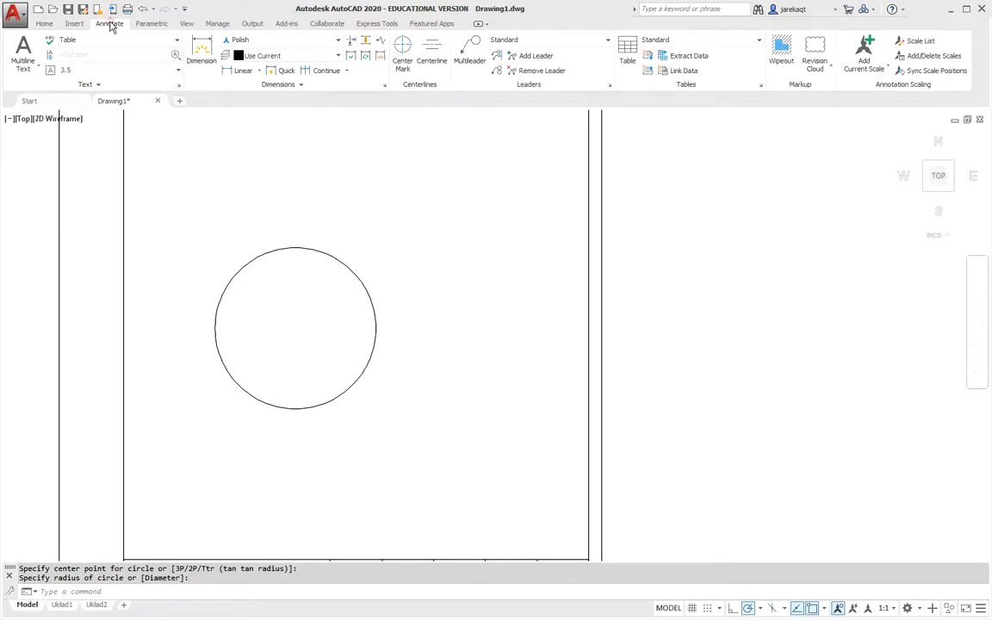
{"action": "left_click", "coordinate": [399, 52]}
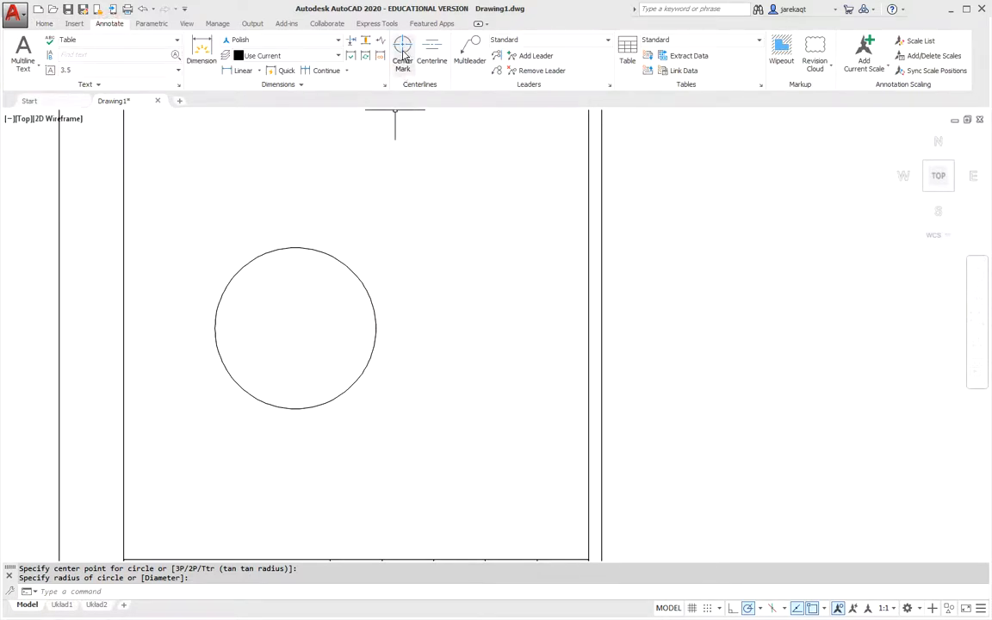
{"action": "left_click", "coordinate": [399, 52]}
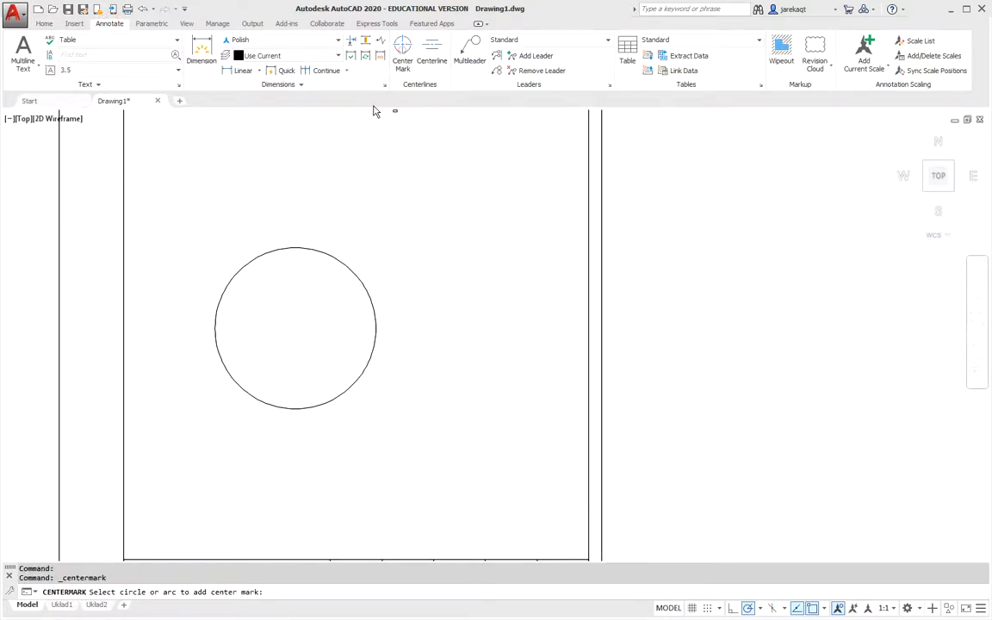
{"action": "left_click", "coordinate": [296, 327]}
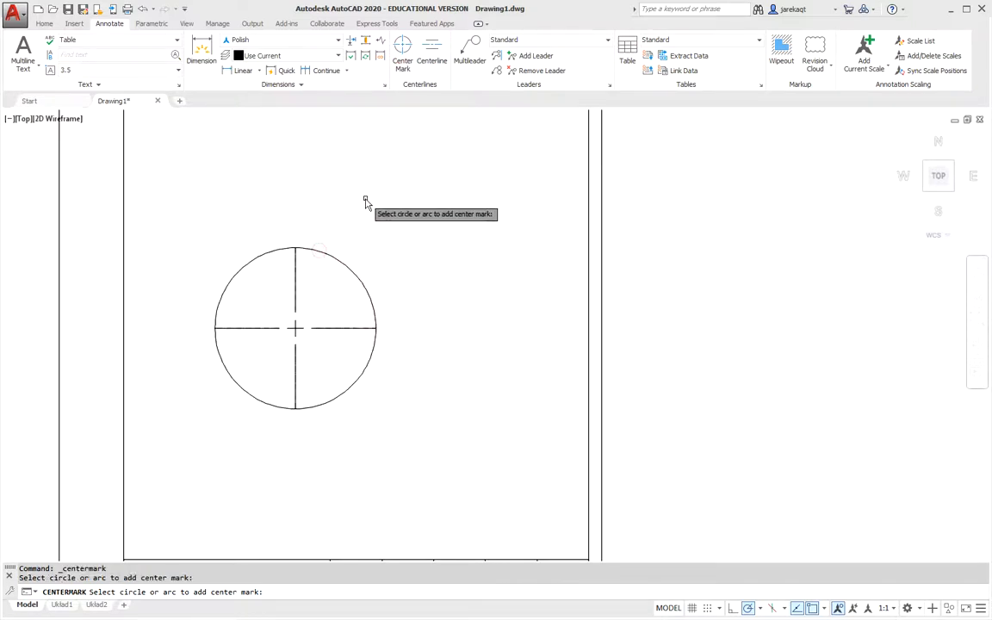
{"action": "mouse_move", "coordinate": [337, 252]}
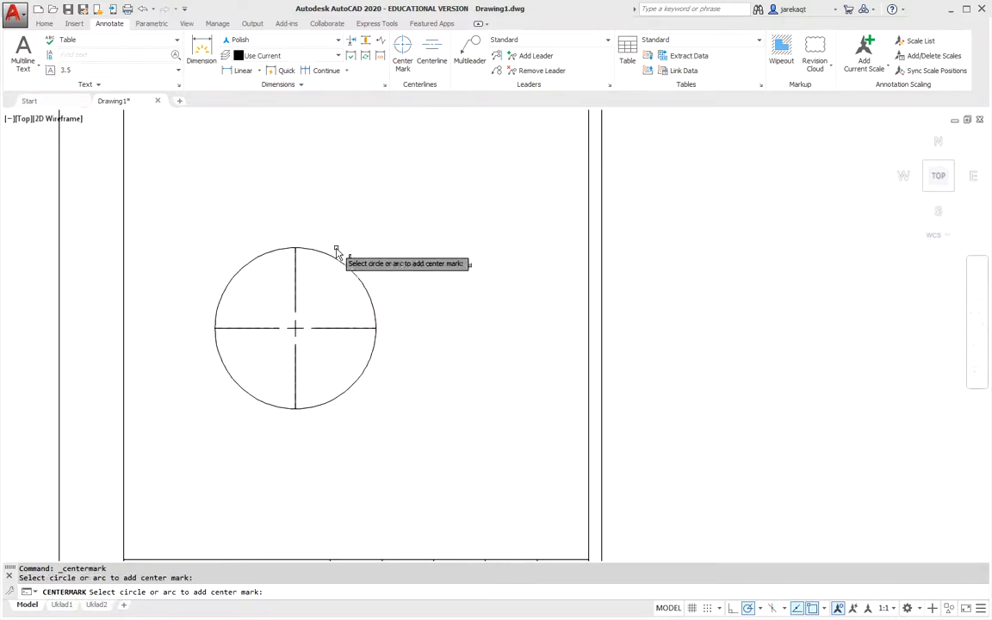
{"action": "mouse_move", "coordinate": [283, 285]}
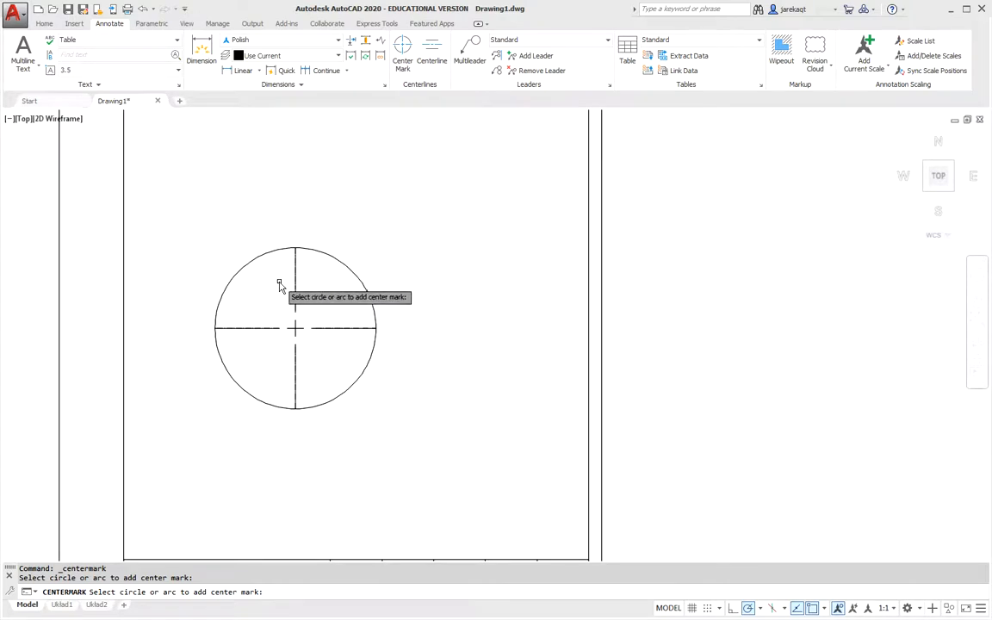
{"action": "mouse_move", "coordinate": [331, 244]}
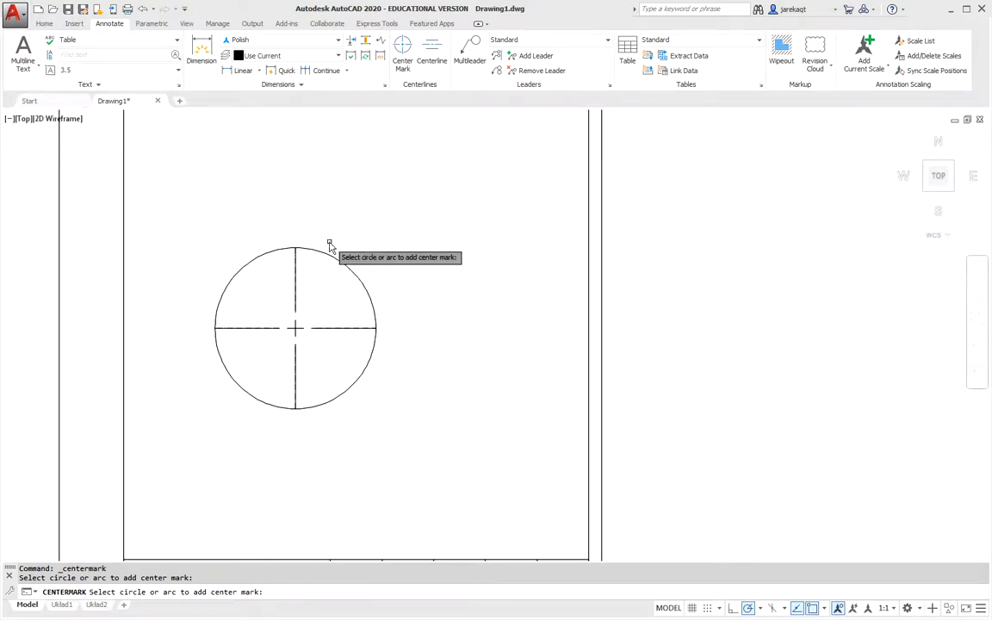
{"action": "mouse_move", "coordinate": [363, 227]}
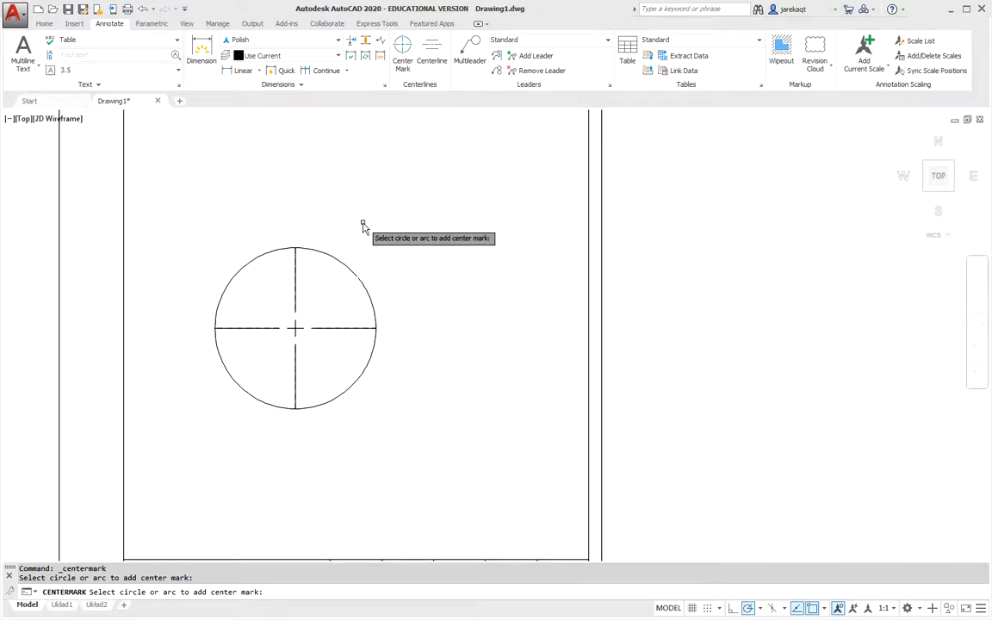
{"action": "mouse_move", "coordinate": [372, 221]}
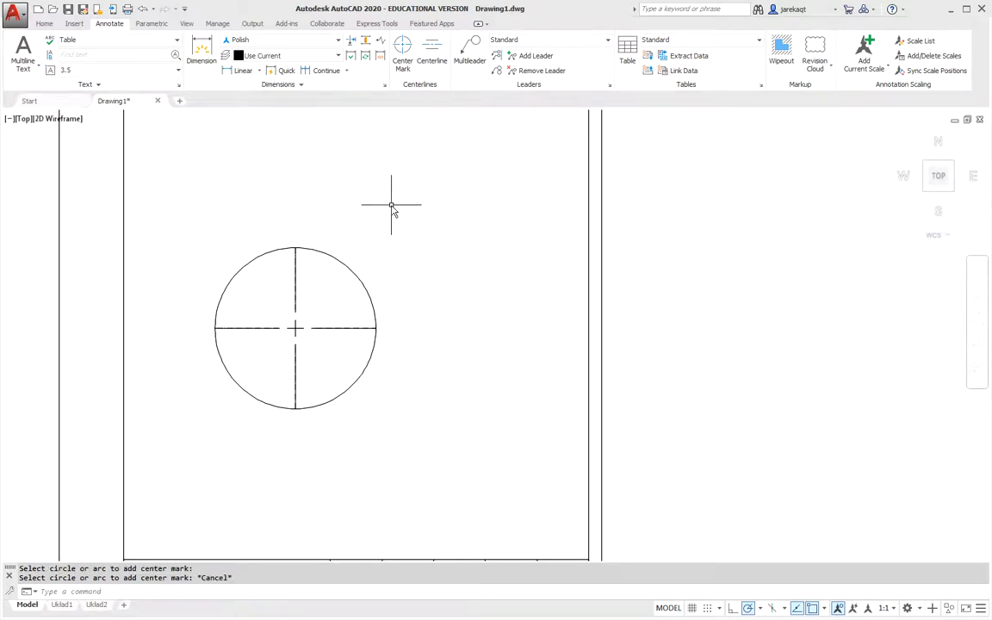
{"action": "mouse_move", "coordinate": [400, 217]}
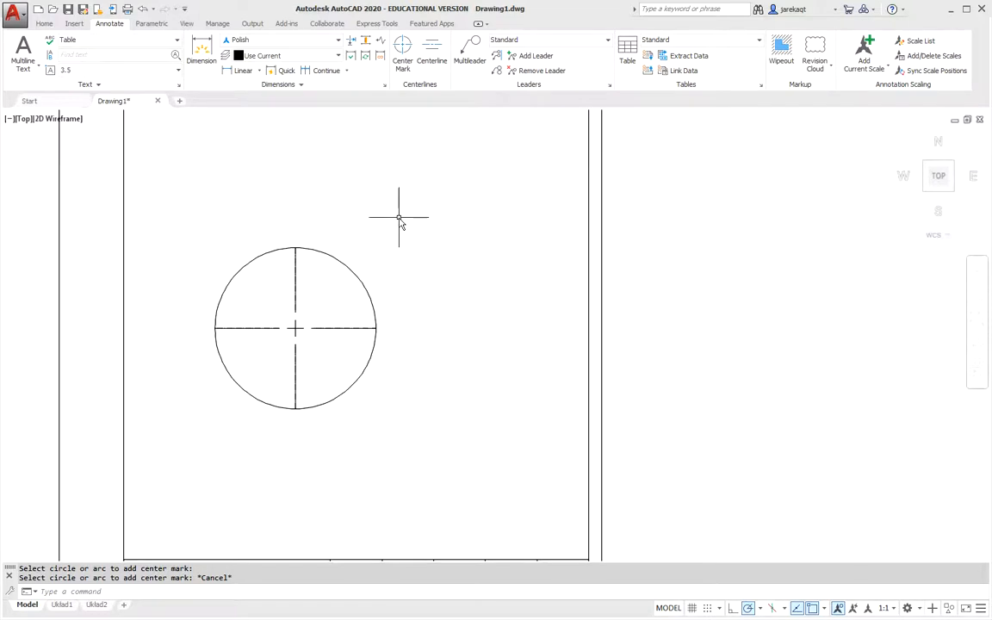
- Set the CENTERLAYER variable to 4_dimension so new center marks land on that layer
{"action": "type", "text": "CEN"}
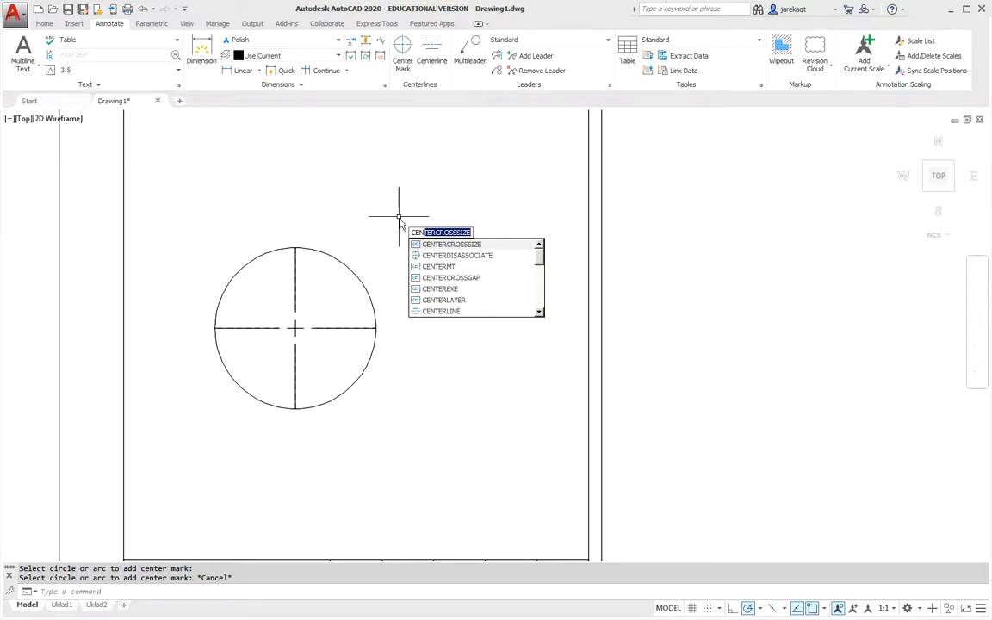
{"action": "mouse_move", "coordinate": [508, 279]}
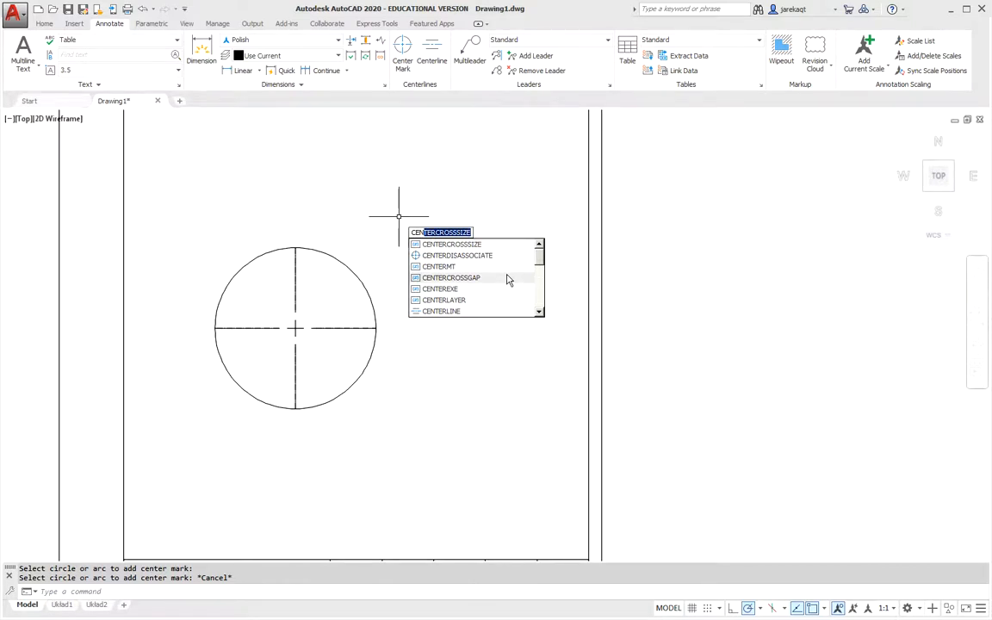
{"action": "mouse_move", "coordinate": [445, 300]}
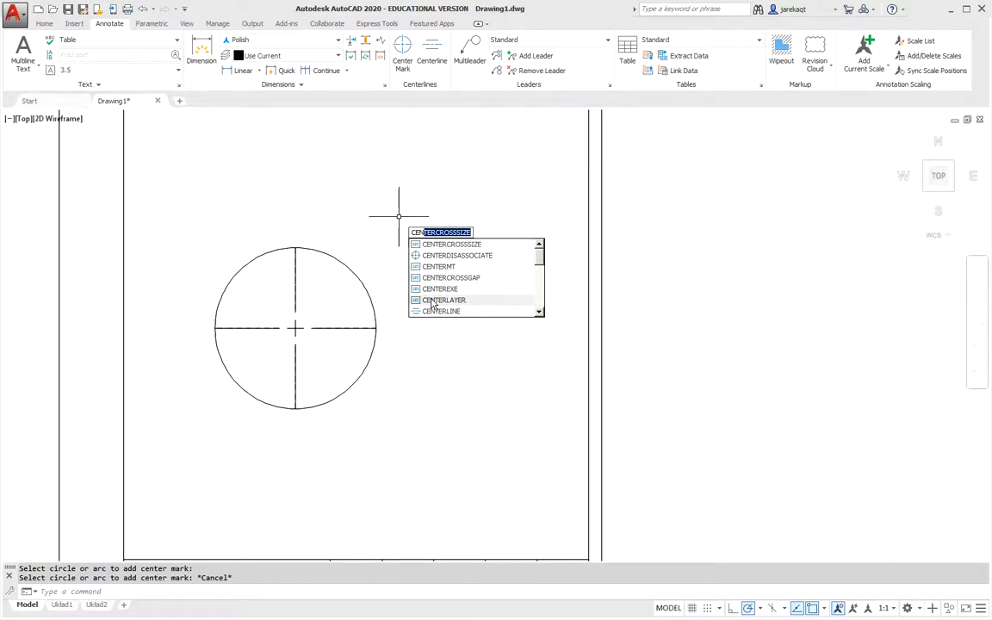
{"action": "left_click", "coordinate": [444, 300]}
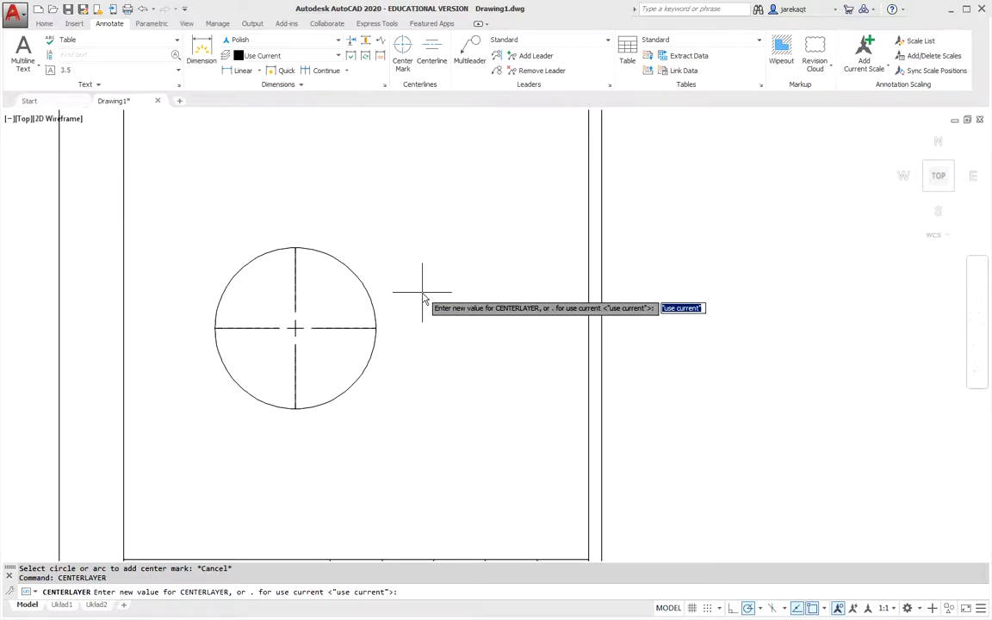
{"action": "type", "text": "4"}
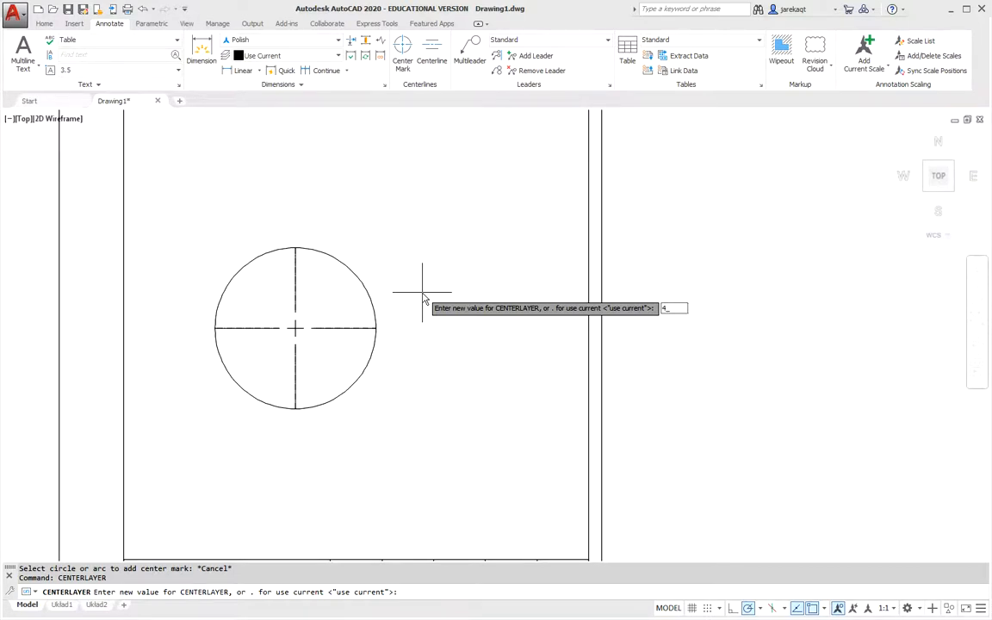
{"action": "type", "text": "dmen"}
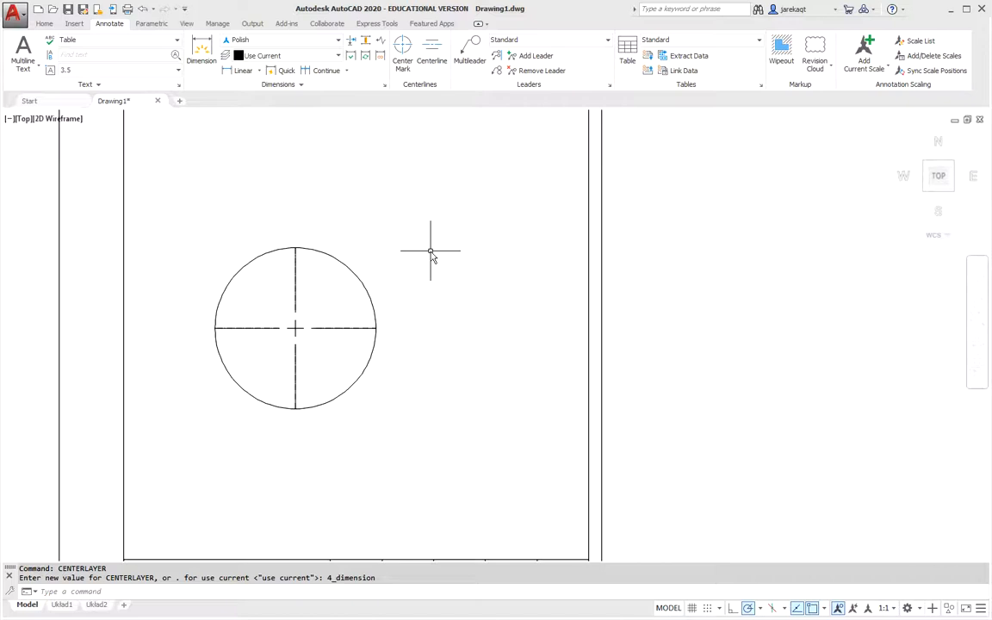
- Set the CENTERCROSSSIZE variable to 1
{"action": "type", "text": "CE"}
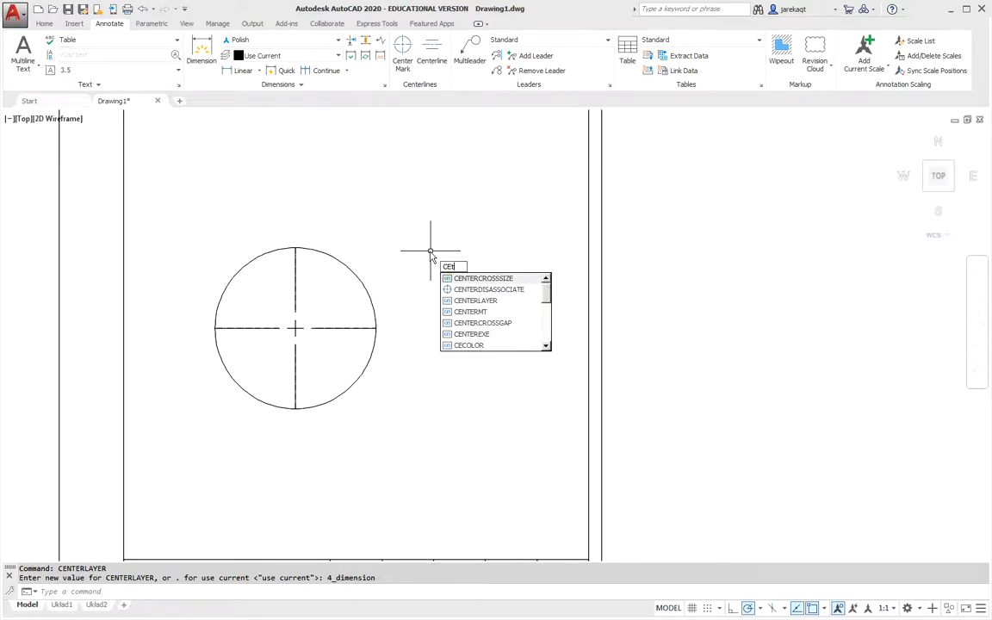
{"action": "key", "text": "Enter"}
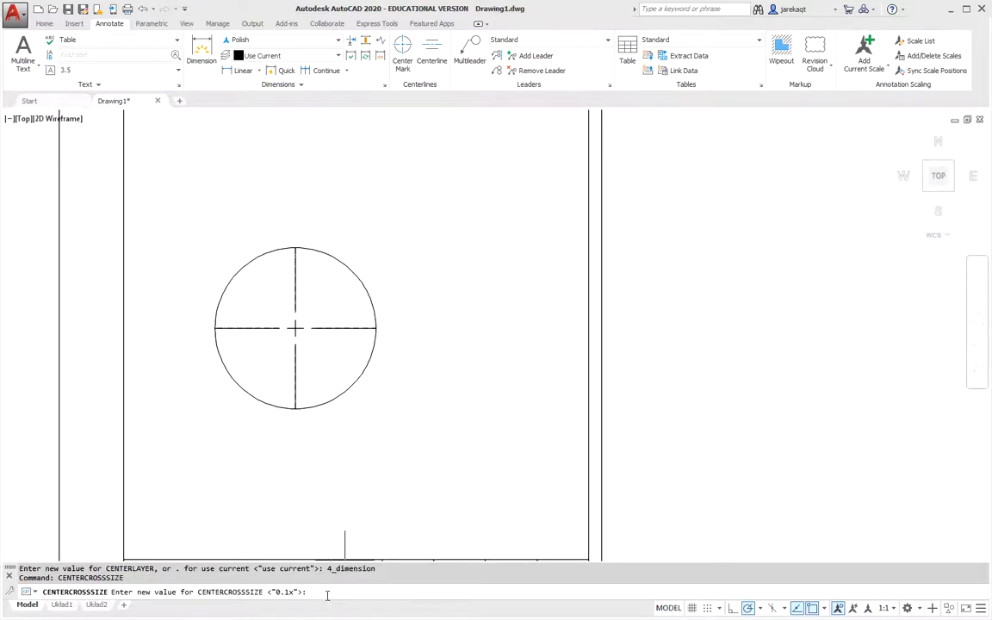
{"action": "mouse_move", "coordinate": [327, 593]}
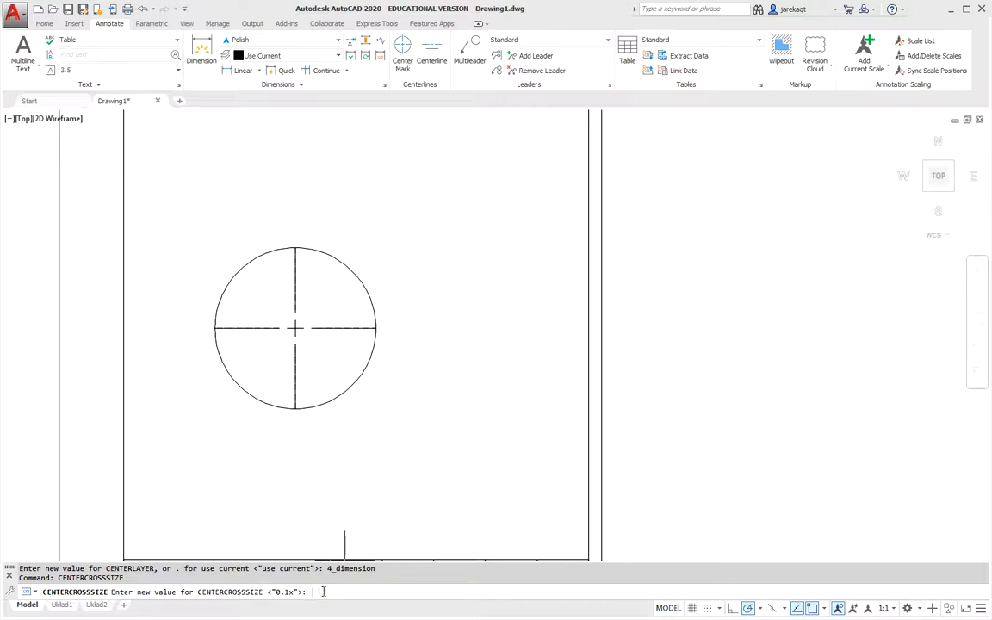
{"action": "type", "text": "1"}
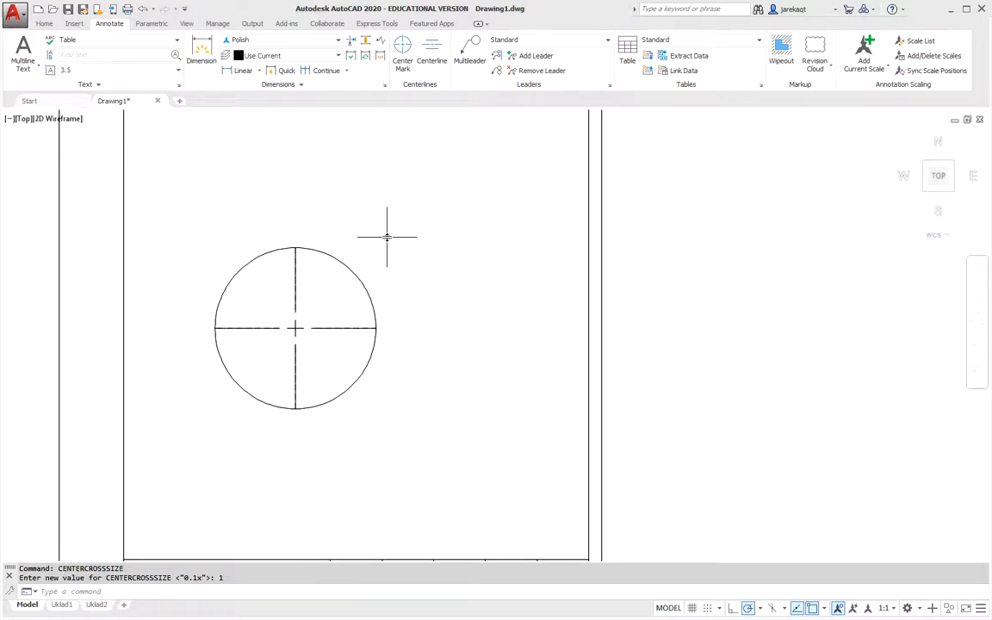
- Switch CENTERMARKEXE off via the CENTER variables and select CENTERLTSCALE
{"action": "type", "text": "CENTERM"}
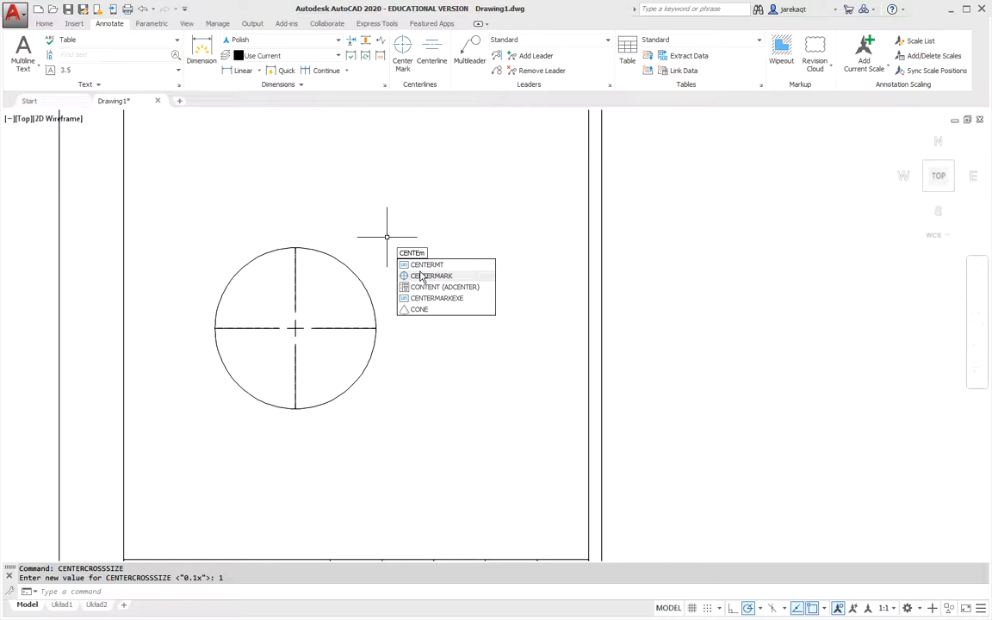
{"action": "mouse_move", "coordinate": [431, 275]}
{"action": "type", "text": "off"}
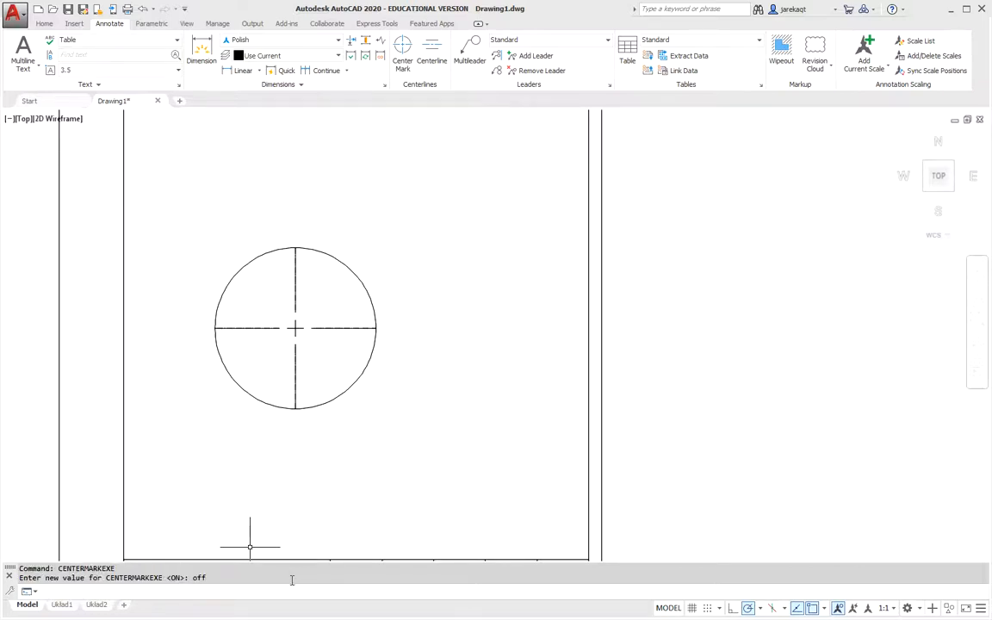
{"action": "mouse_move", "coordinate": [439, 296]}
{"action": "type", "text": "CENTERL"}
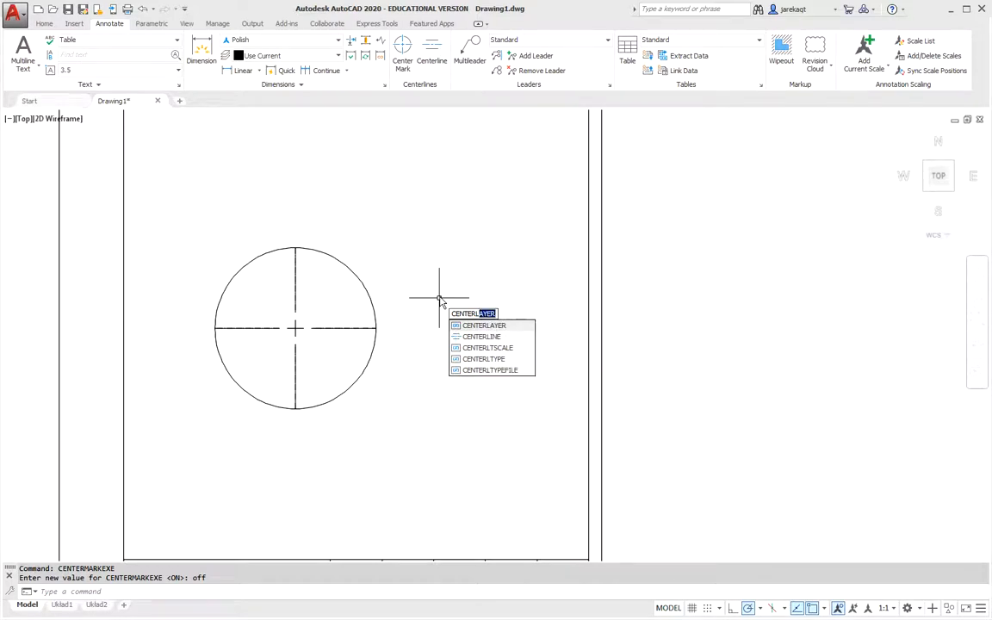
{"action": "mouse_move", "coordinate": [487, 348]}
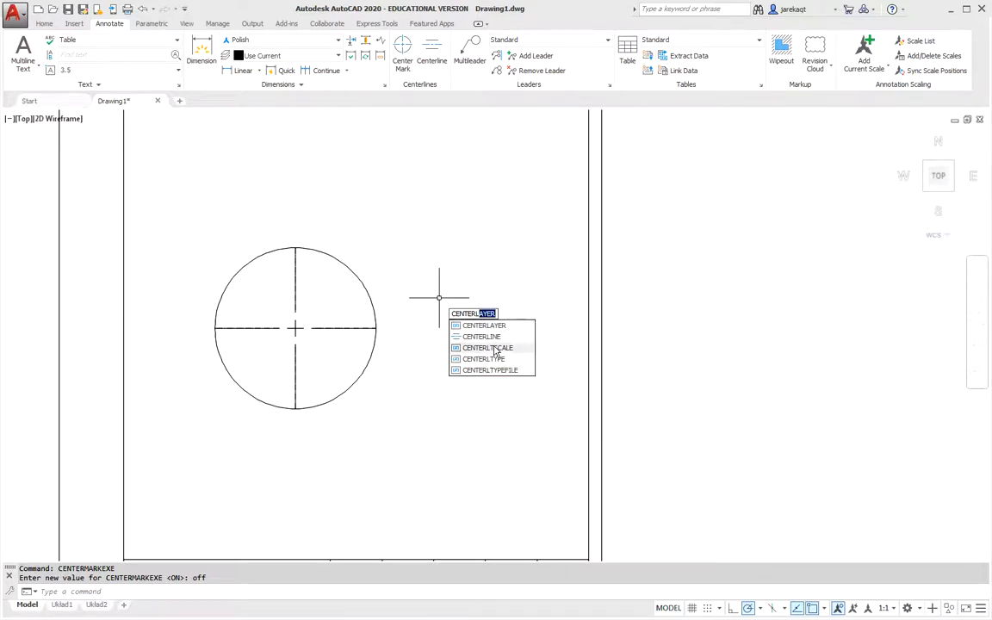
{"action": "left_click", "coordinate": [482, 358]}
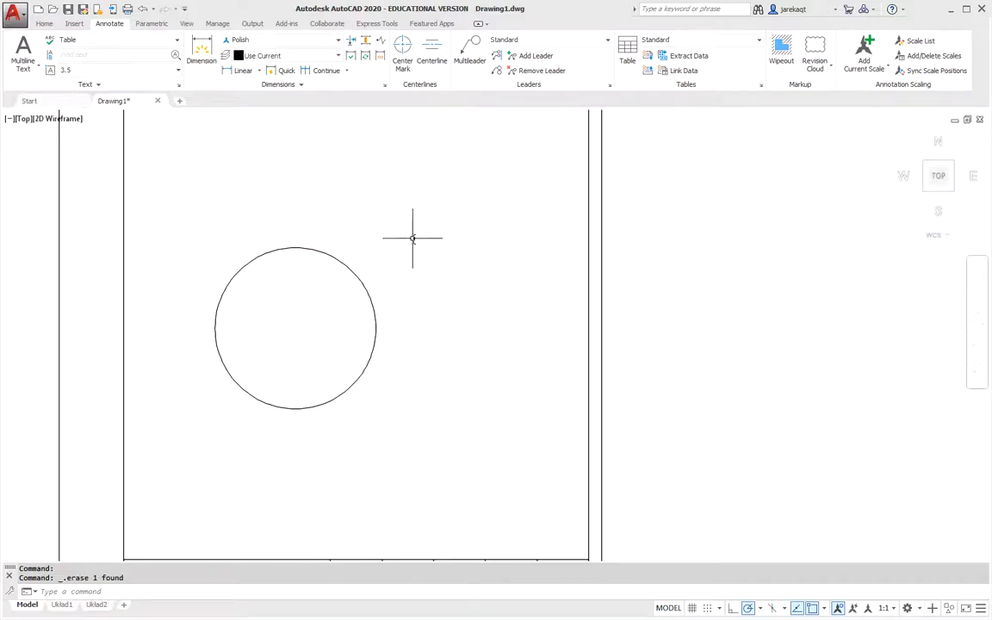
- Add a fresh small-cross center mark to the circle with the Center Mark command
{"action": "left_click", "coordinate": [401, 48]}
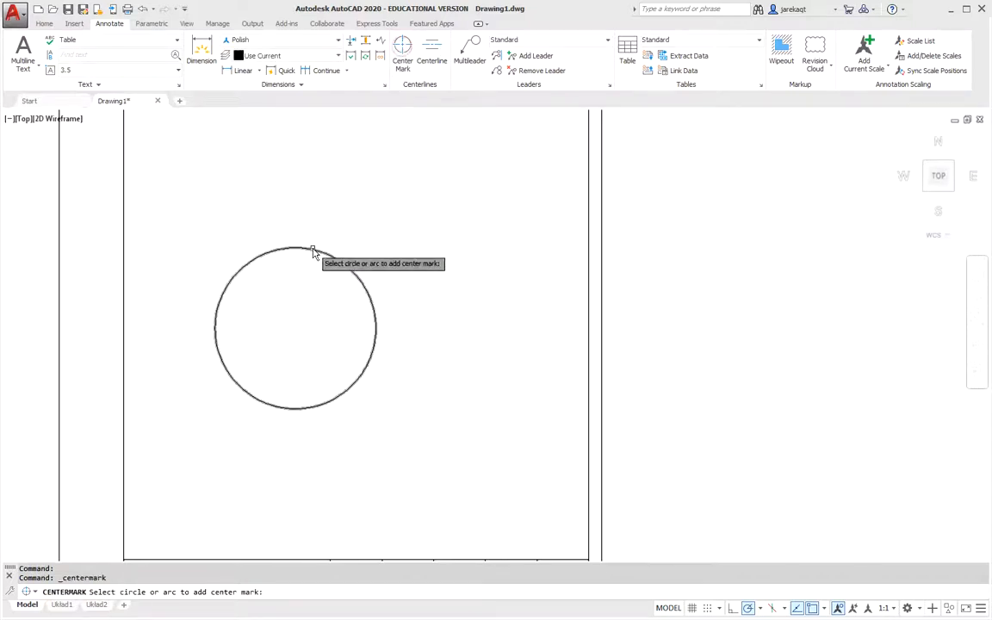
{"action": "left_click", "coordinate": [313, 251]}
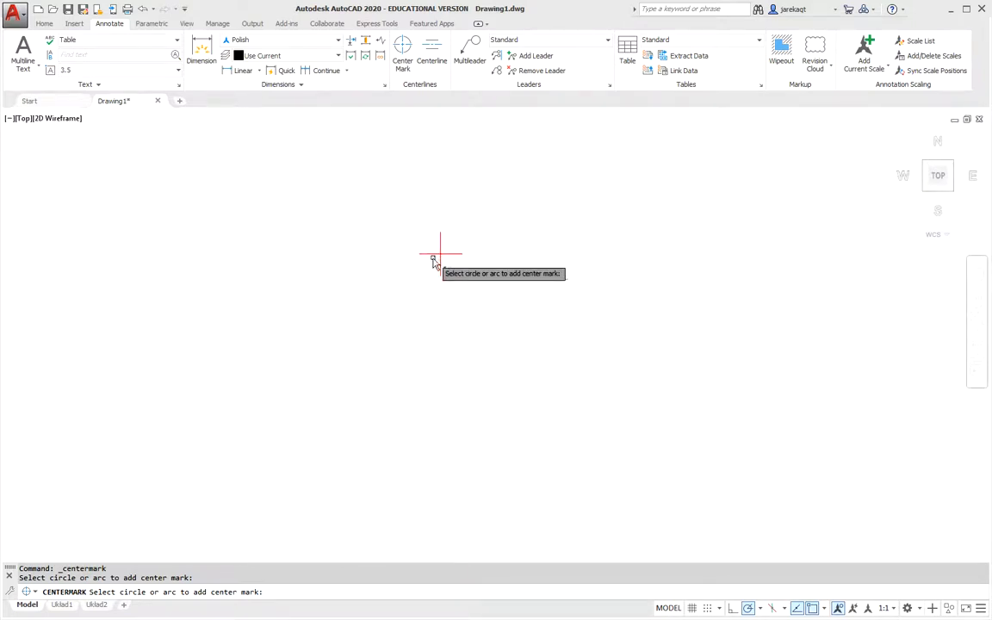
{"action": "mouse_move", "coordinate": [391, 310]}
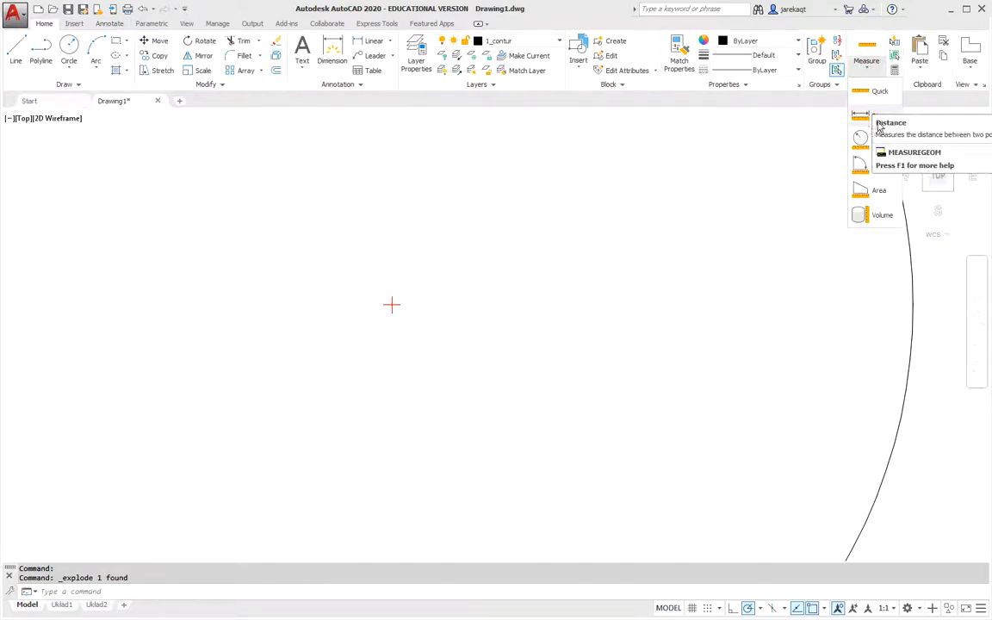
- Start a Measure Distance at the exploded center mark
{"action": "left_click", "coordinate": [872, 120]}
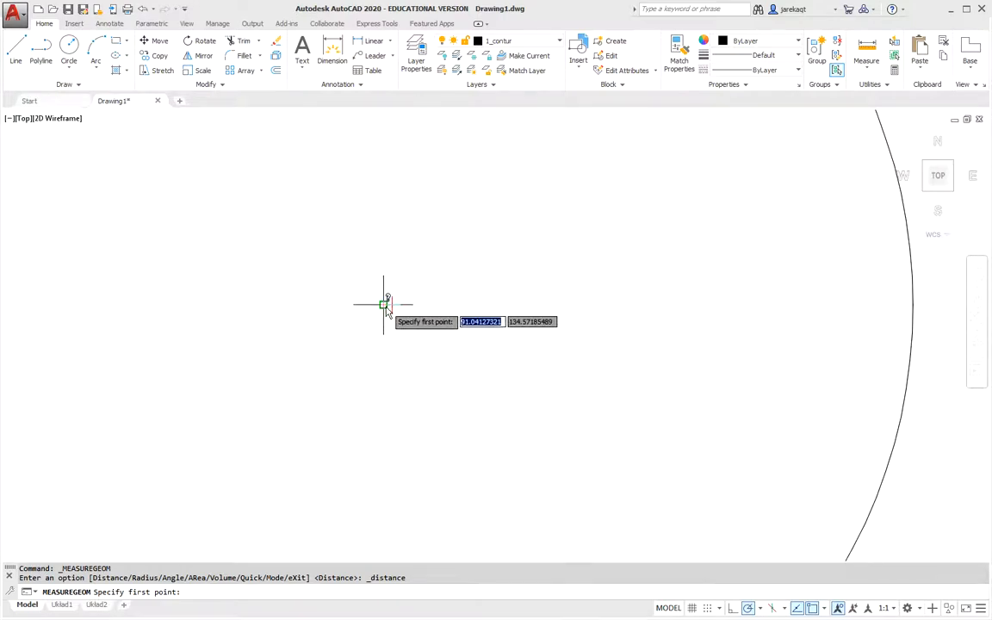